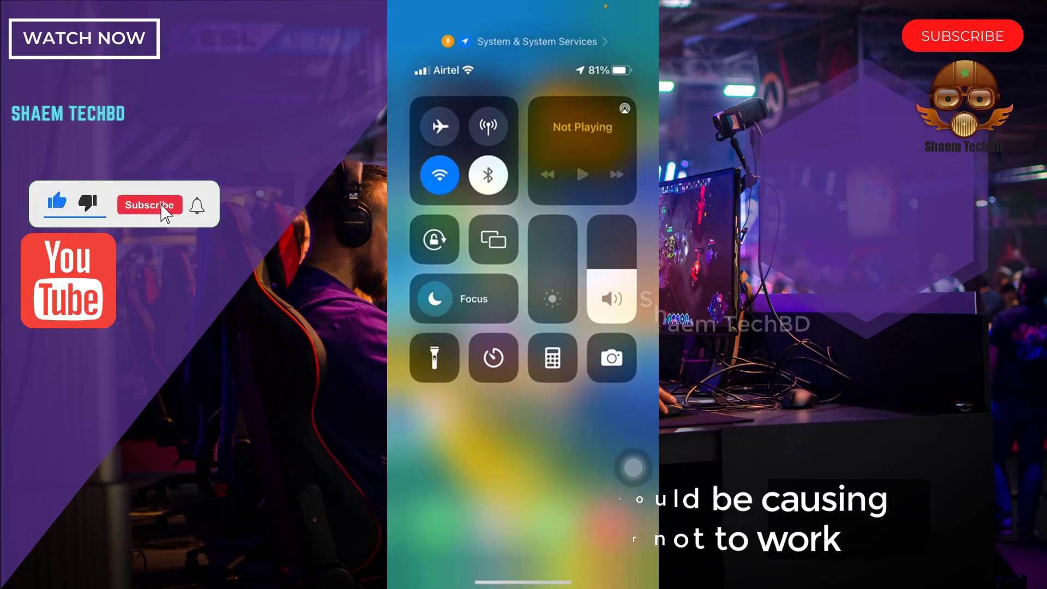
Close Control Center to return to the Home Screen.
click(149, 204)
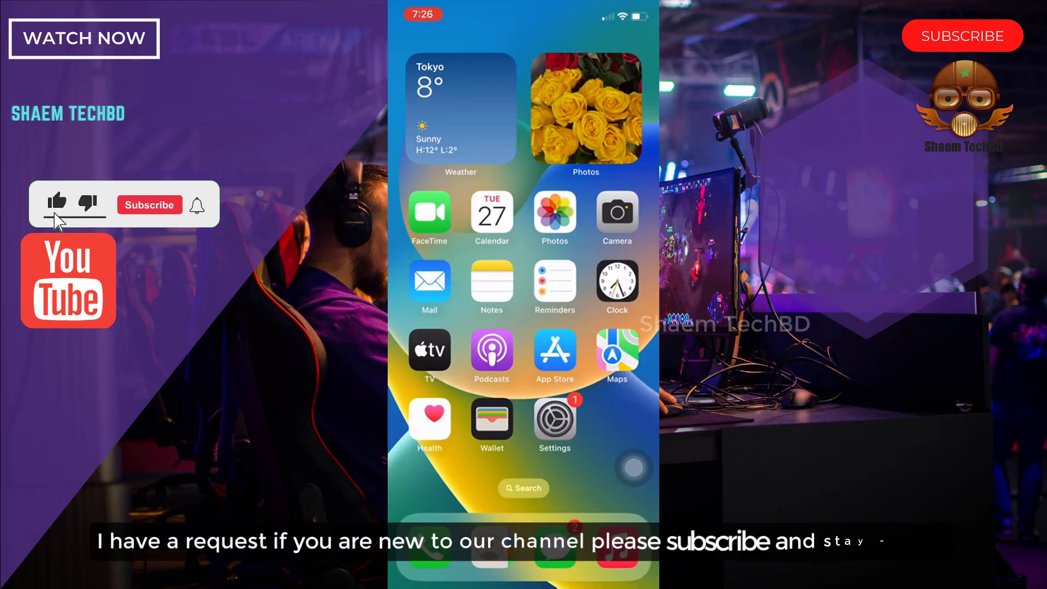
click(148, 205)
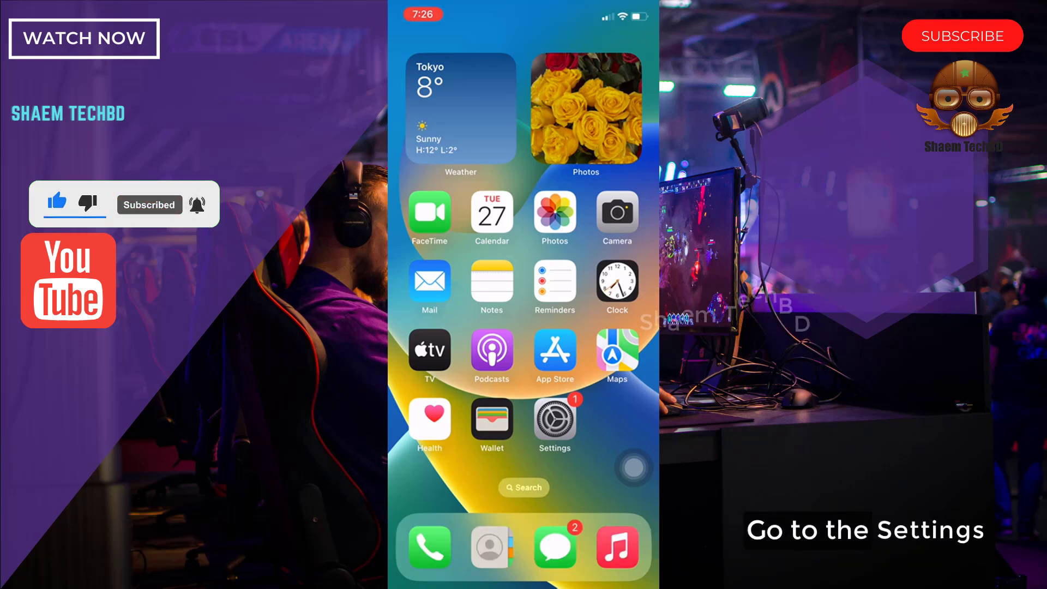
Start the iOS 16.2 download and install from Software Update, then return home.
click(553, 417)
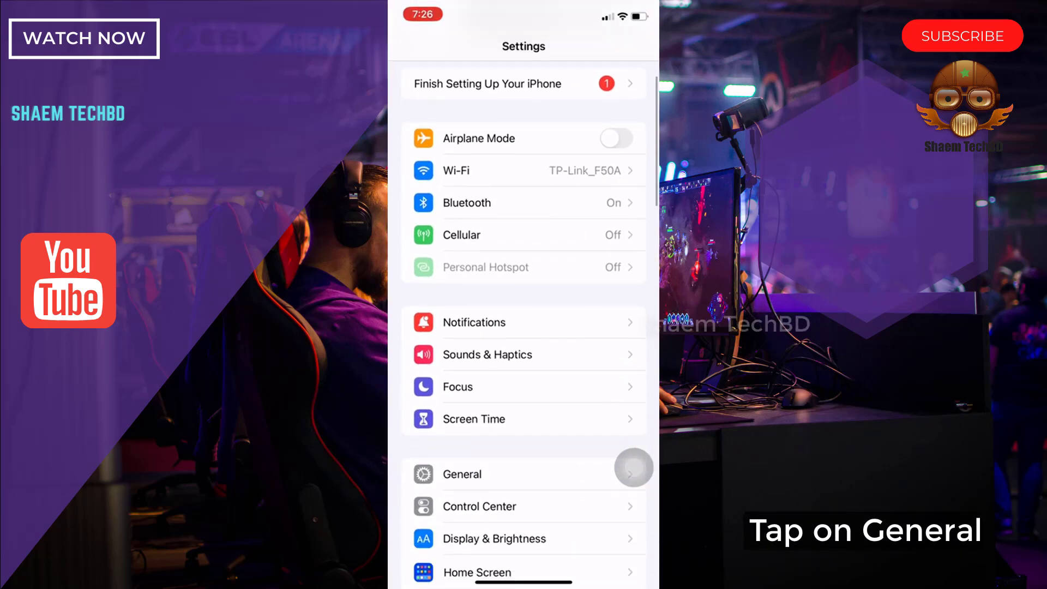
click(461, 474)
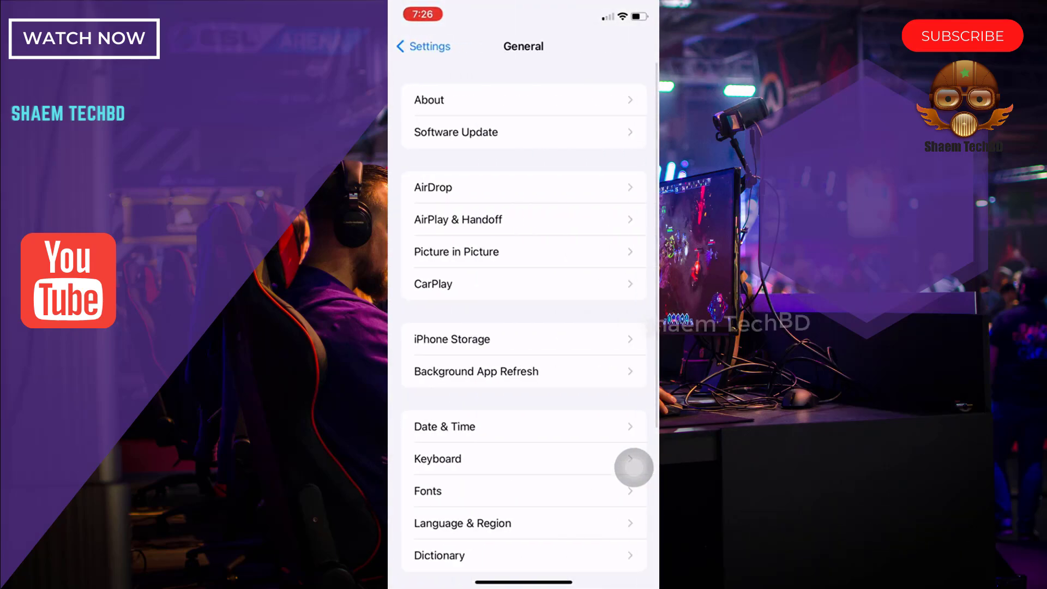
click(524, 131)
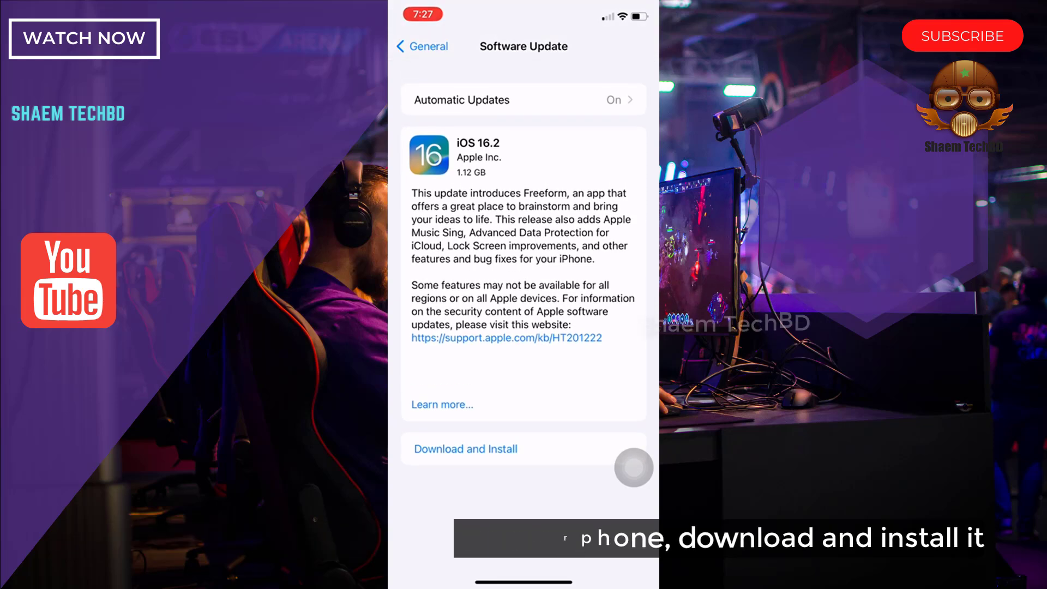
click(465, 449)
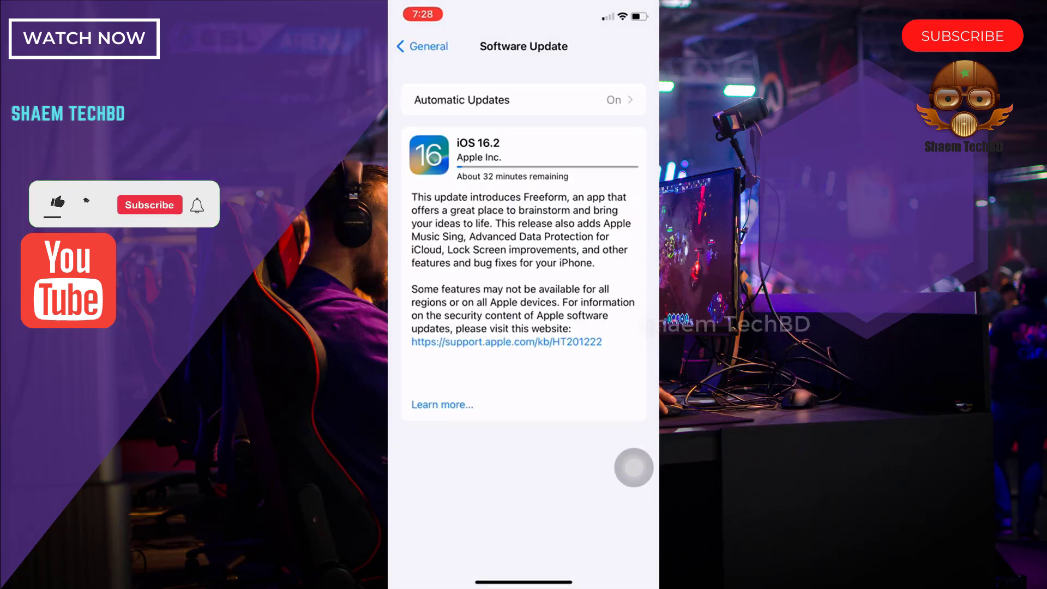
click(57, 203)
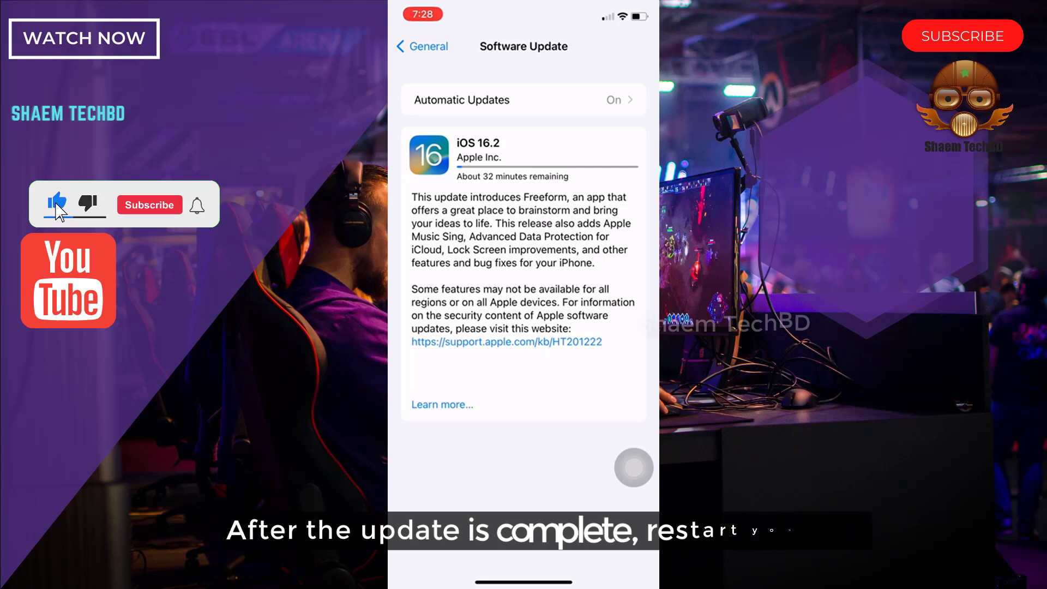
click(149, 205)
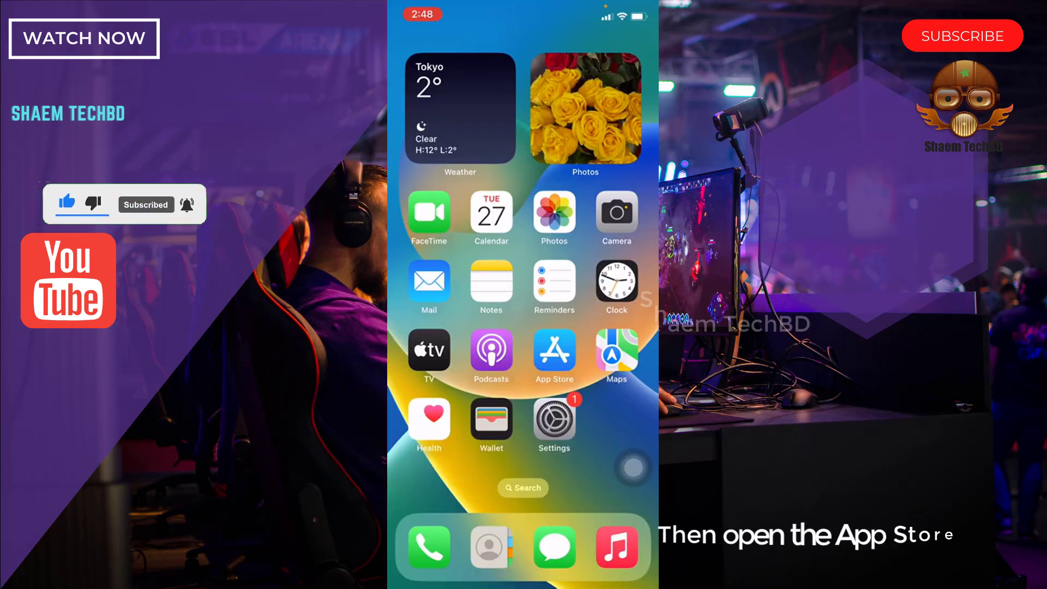
Search the App Store for 'messenger' and confirm Messenger is already installed.
click(554, 356)
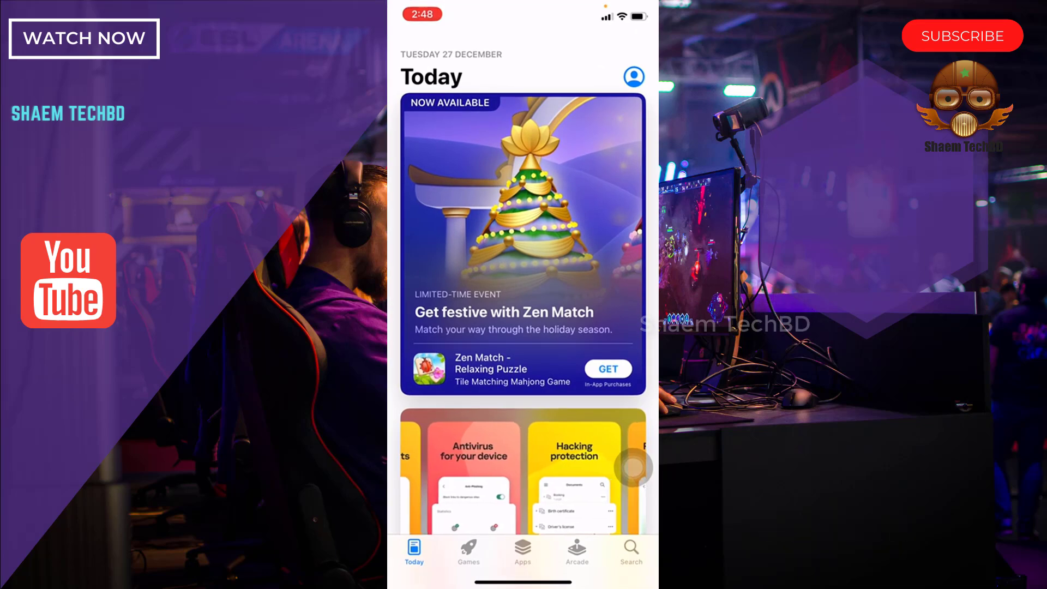
text(m)
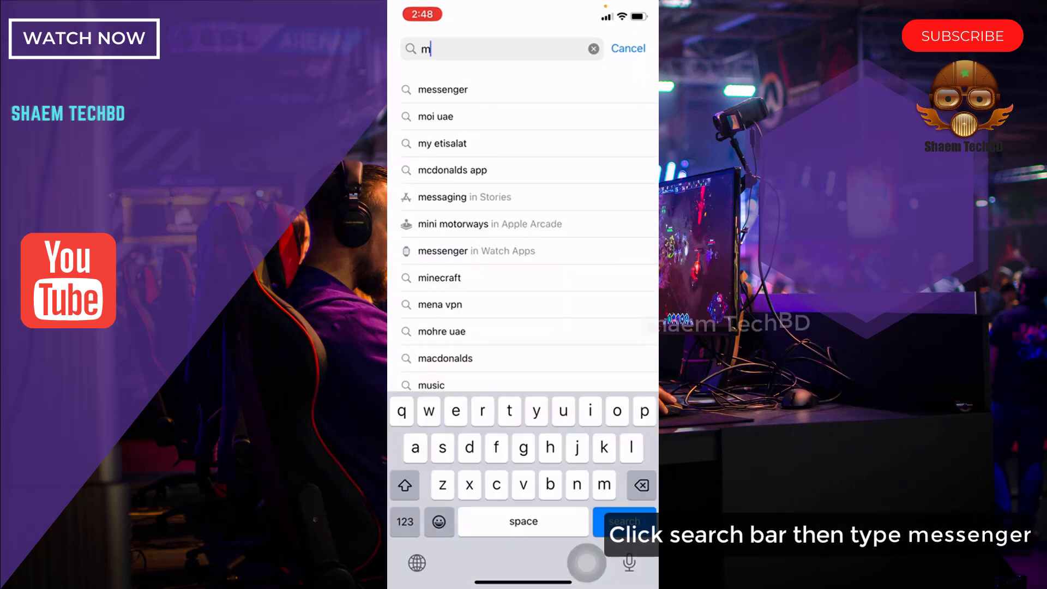
text(essenger)
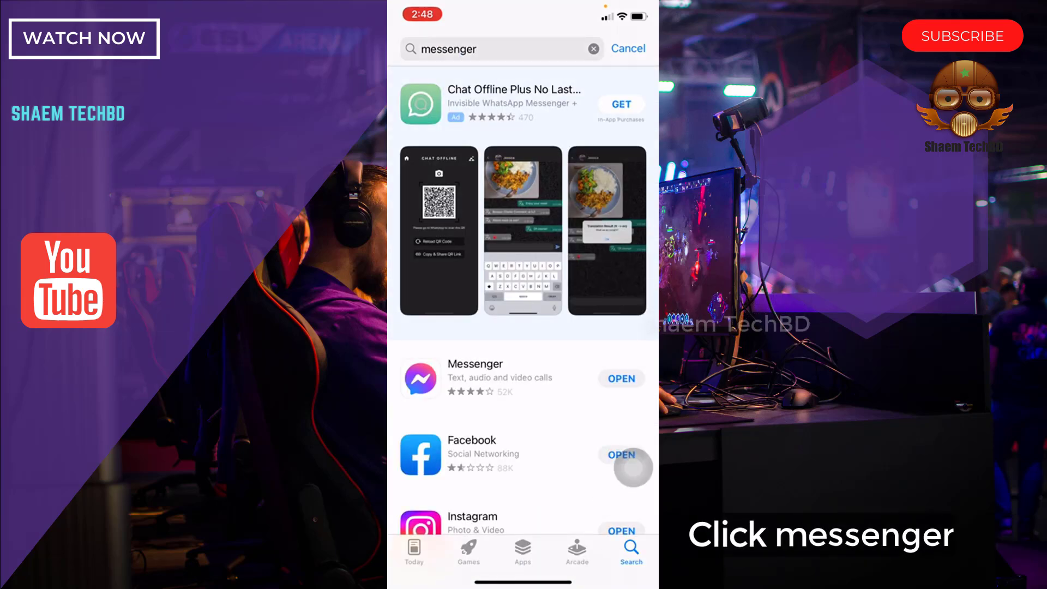
click(474, 378)
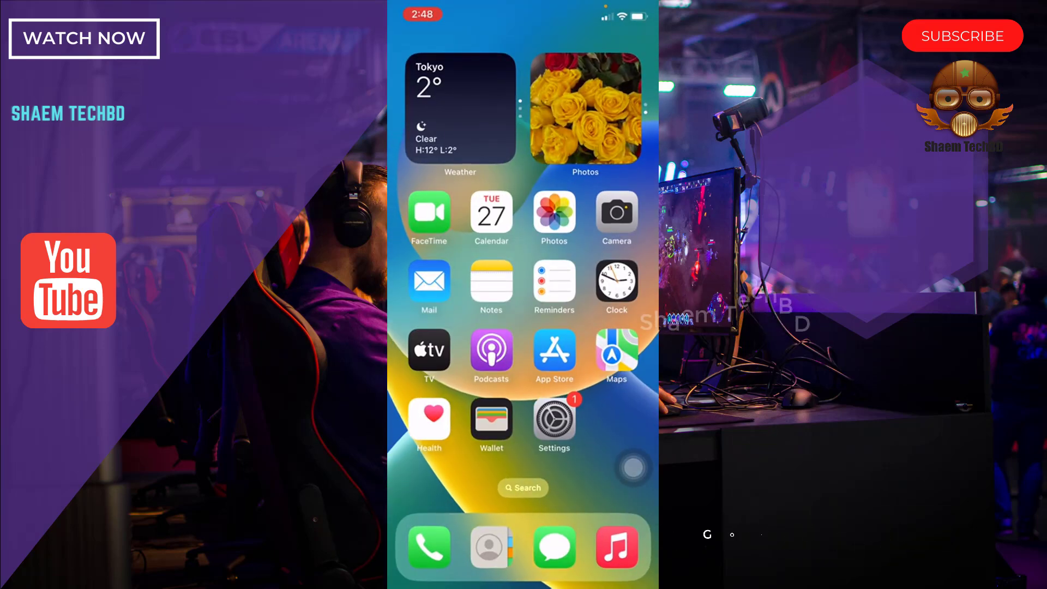
Open Messenger's entry under General > iPhone Storage, showing its 92.6 MB size.
click(553, 424)
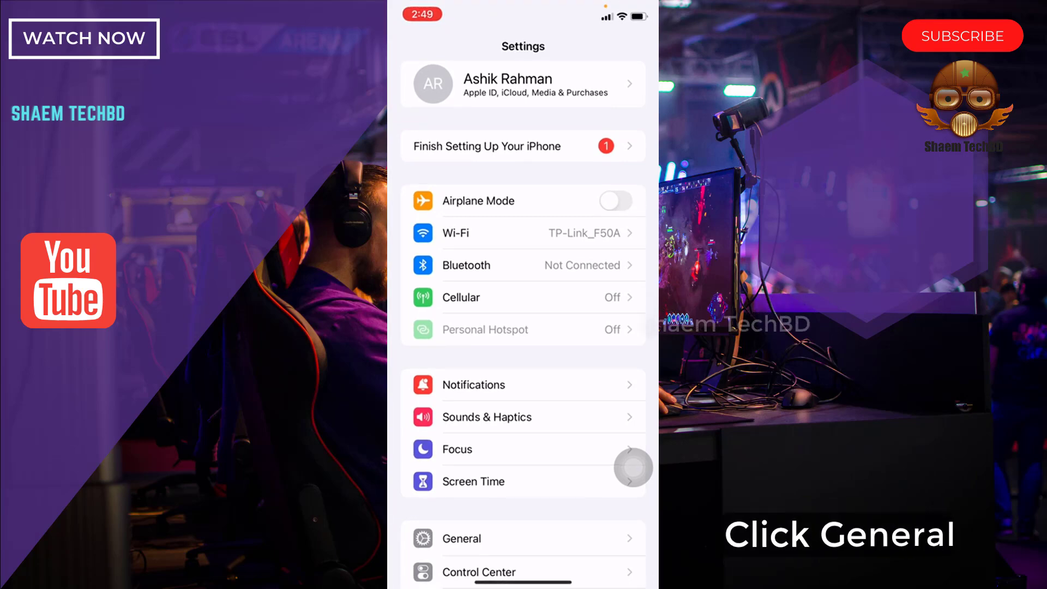
scroll(down, 3)
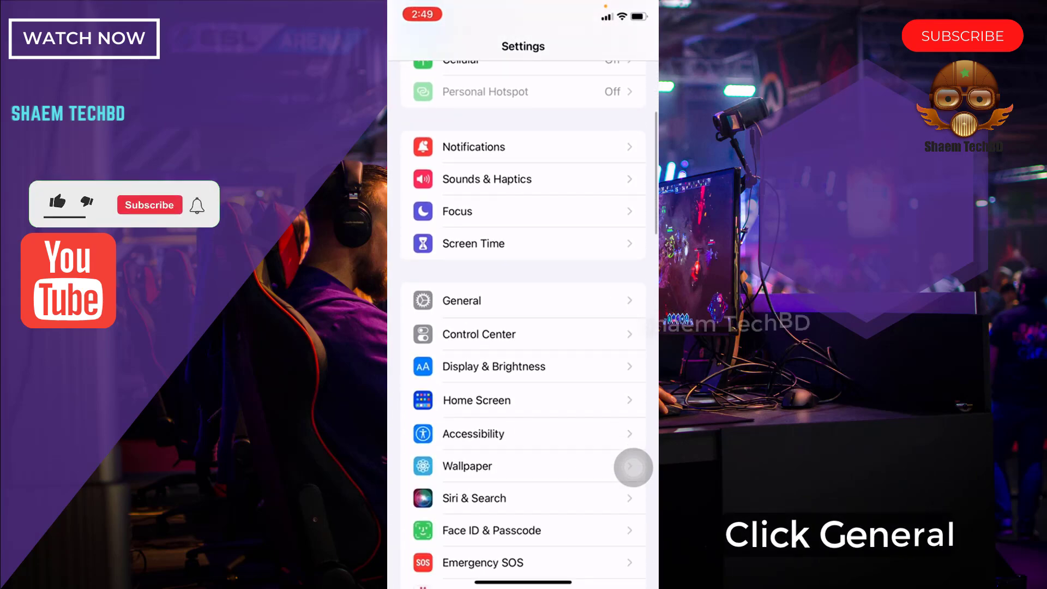
click(461, 300)
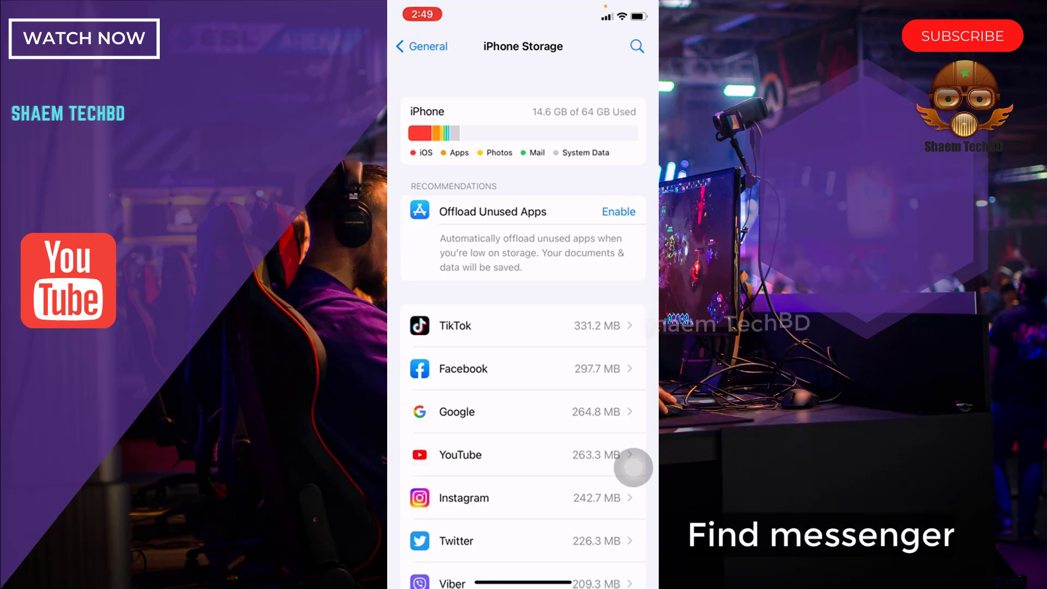
scroll(down, 3)
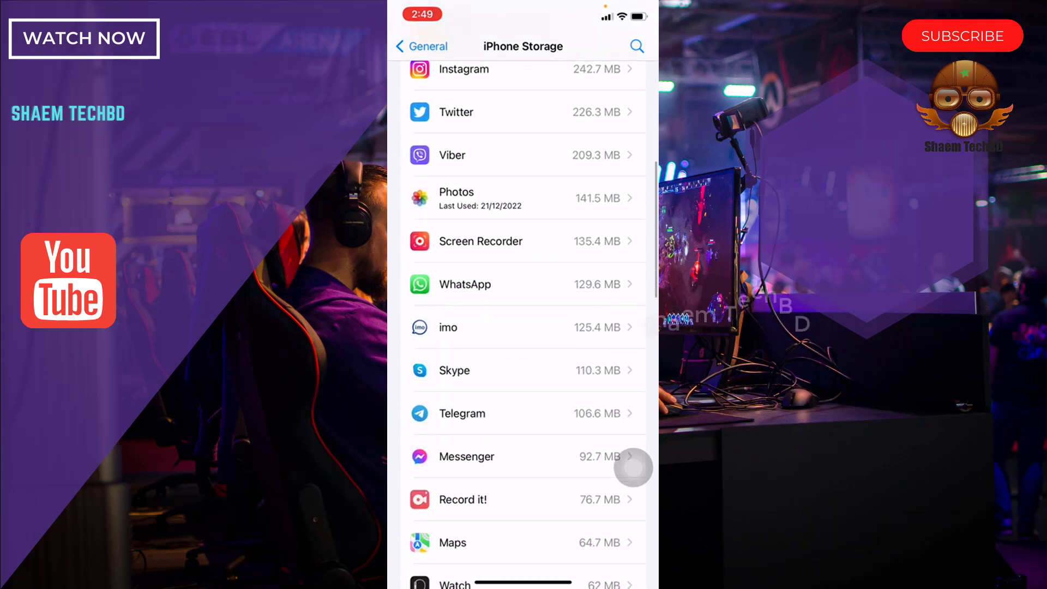
scroll(down, 3)
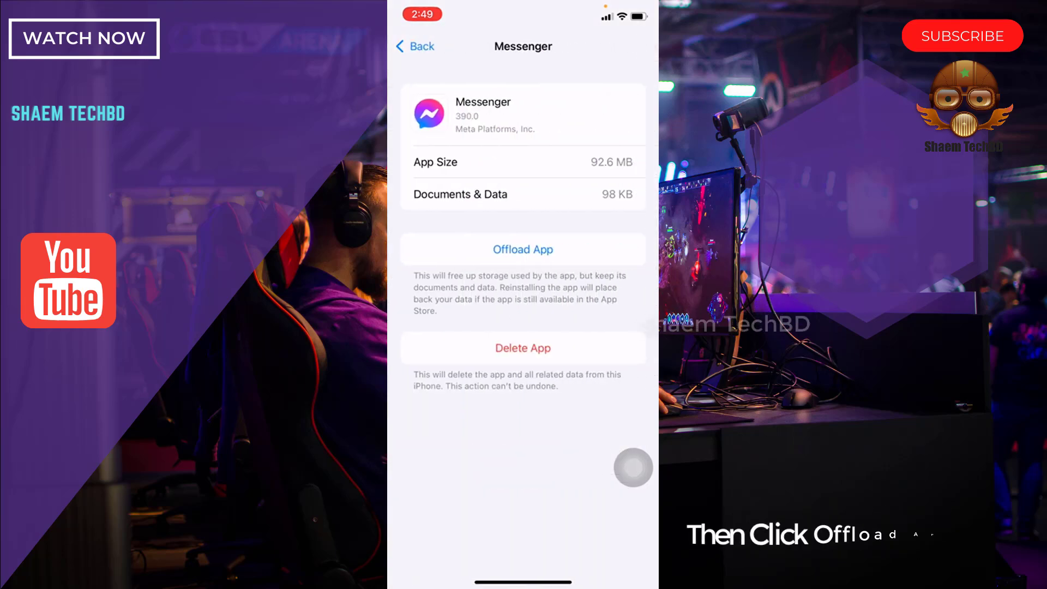
Offload Messenger, start its reinstall, and go back to the main Settings list.
click(522, 249)
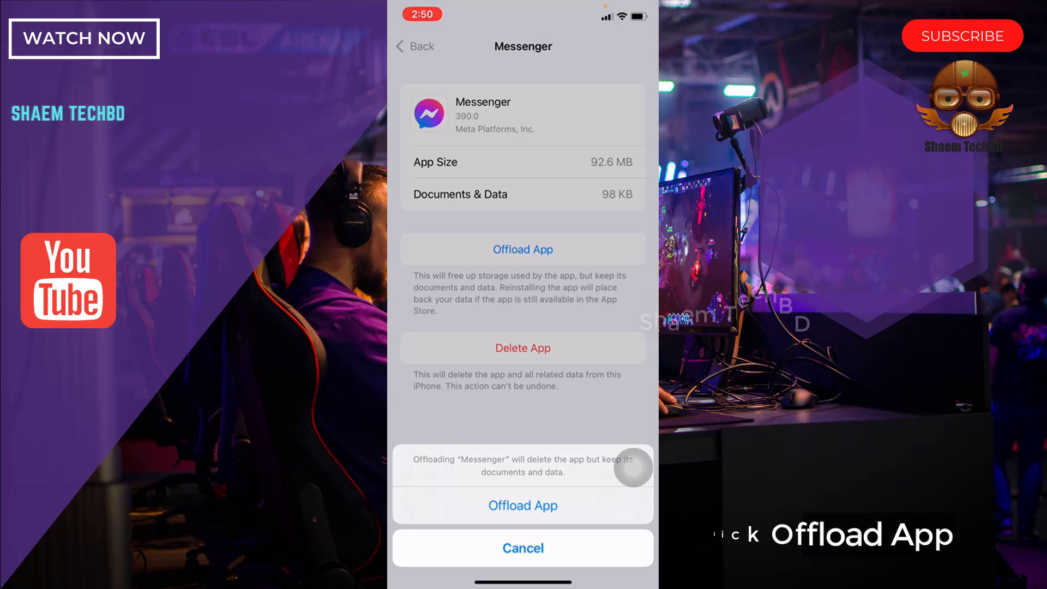
click(523, 505)
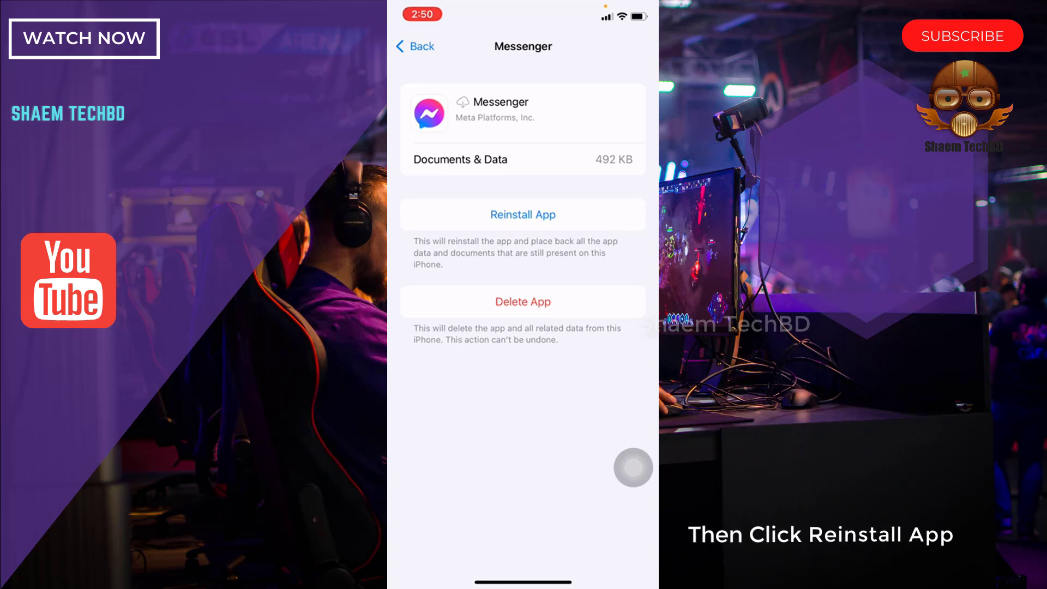
click(523, 214)
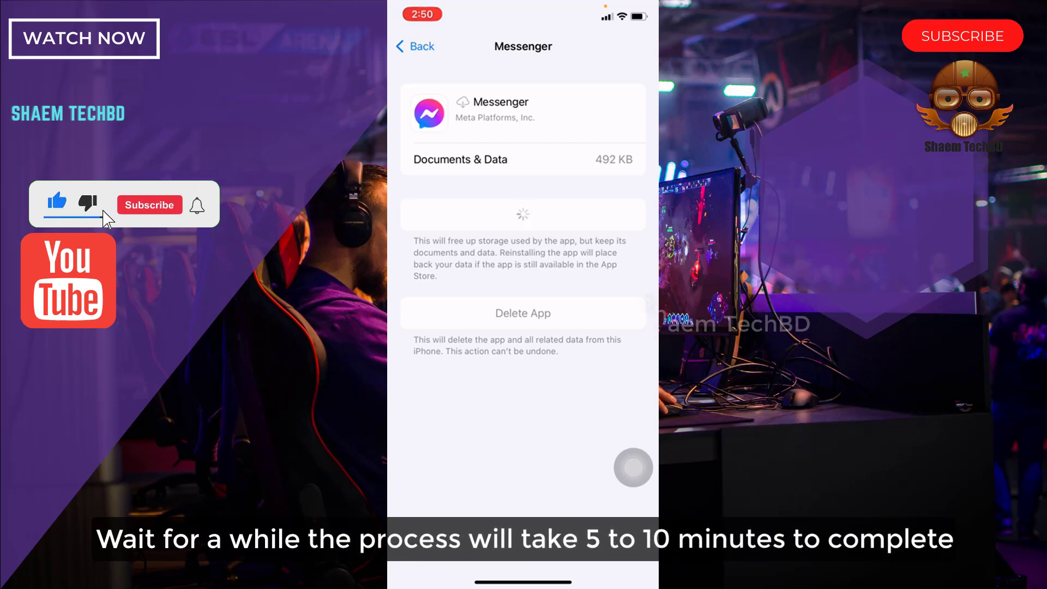
click(149, 205)
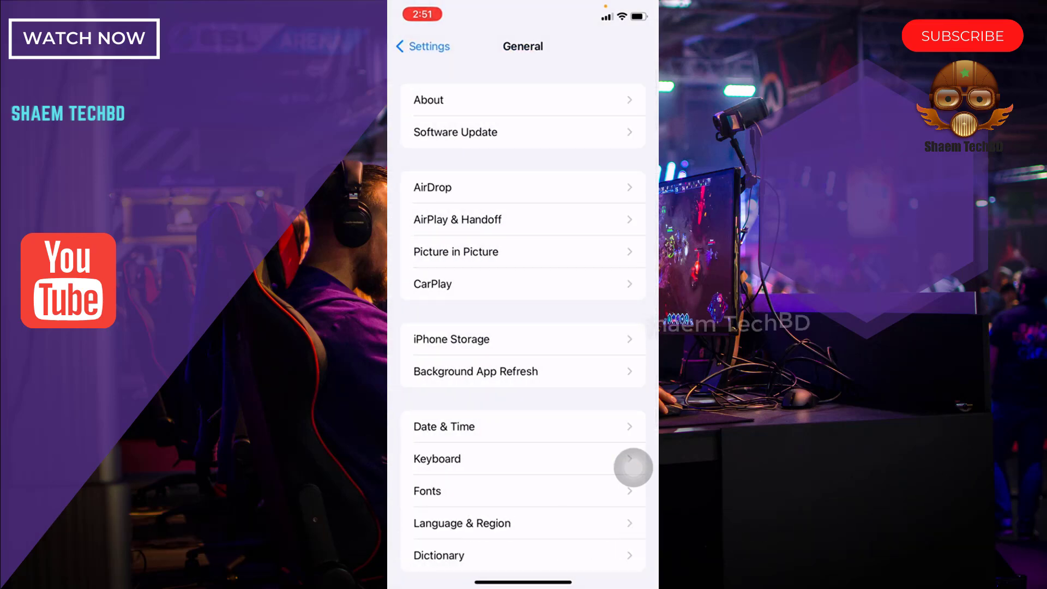
click(422, 46)
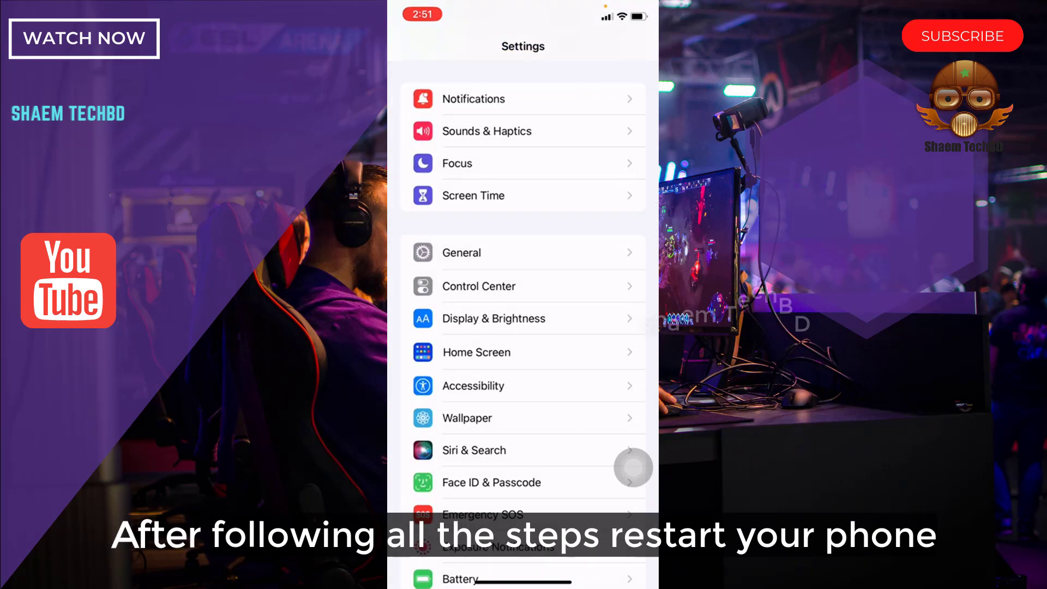